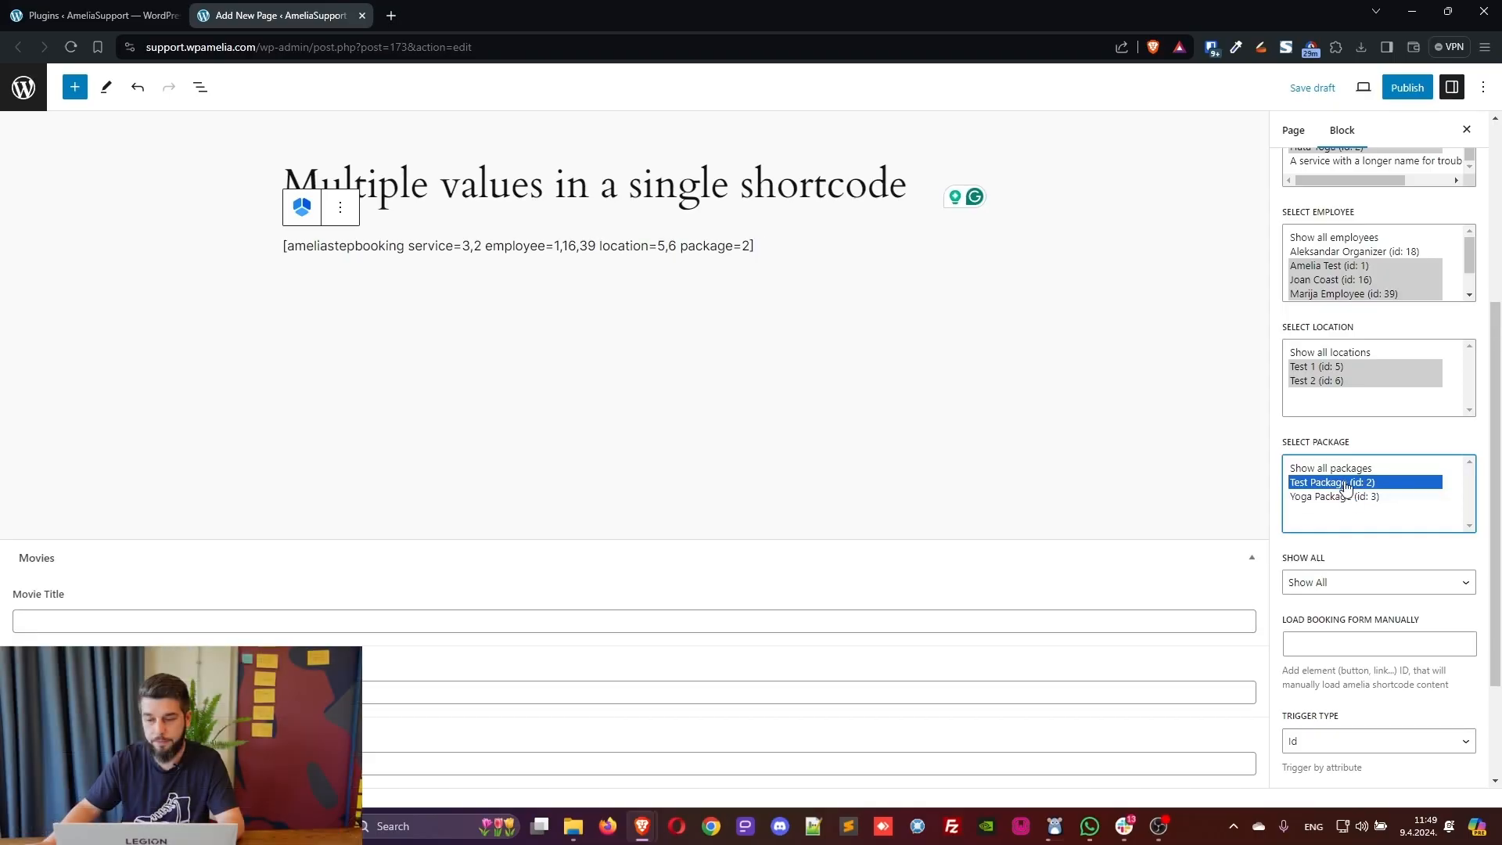
# Clear the last preselected package so the shortcode is plain [ameliastepbooking]
pyautogui.click(1332, 482)
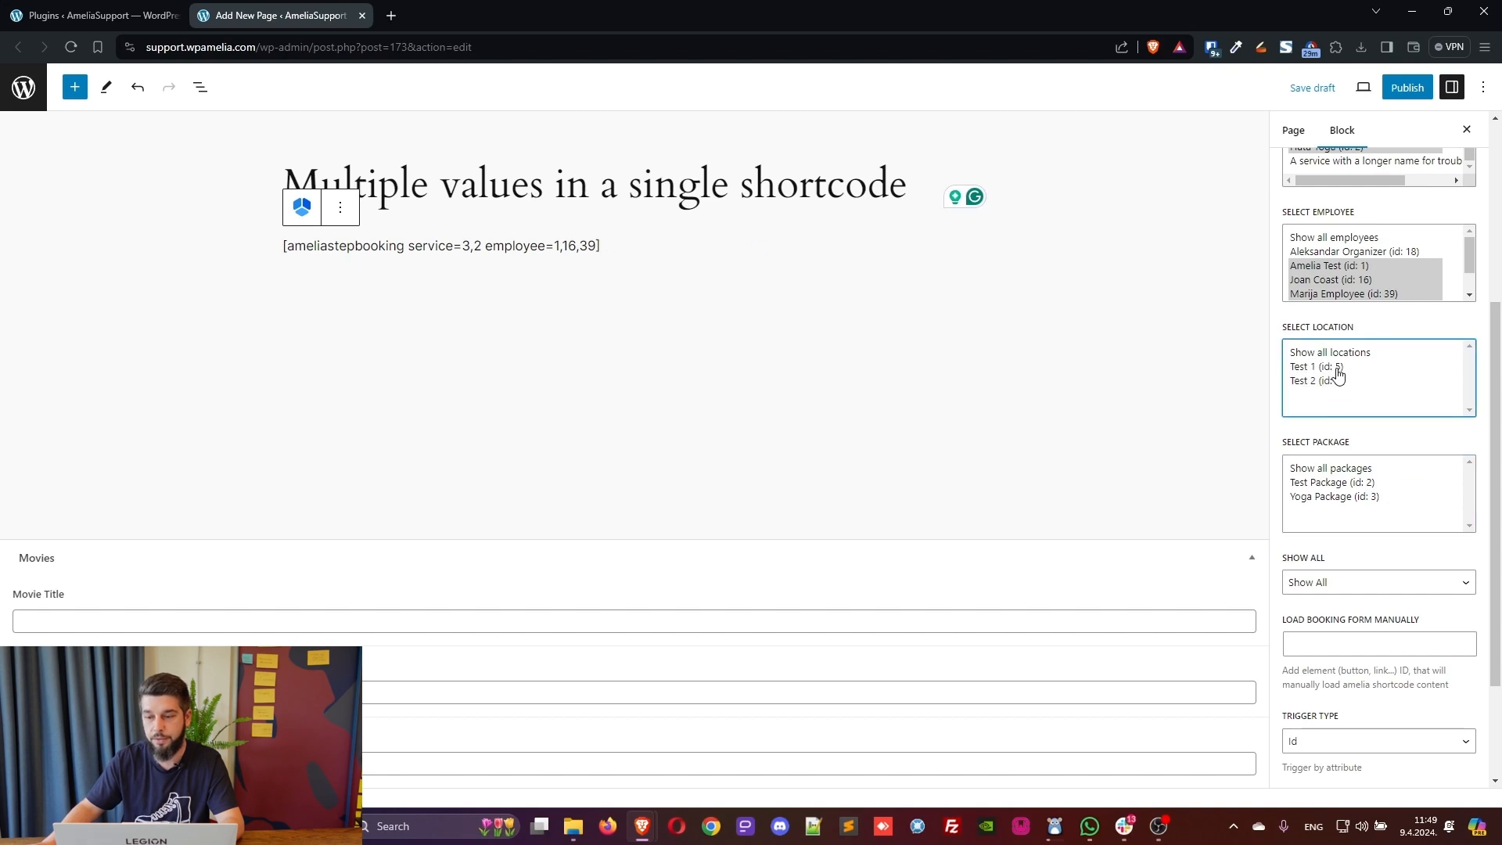
pyautogui.scroll(3)
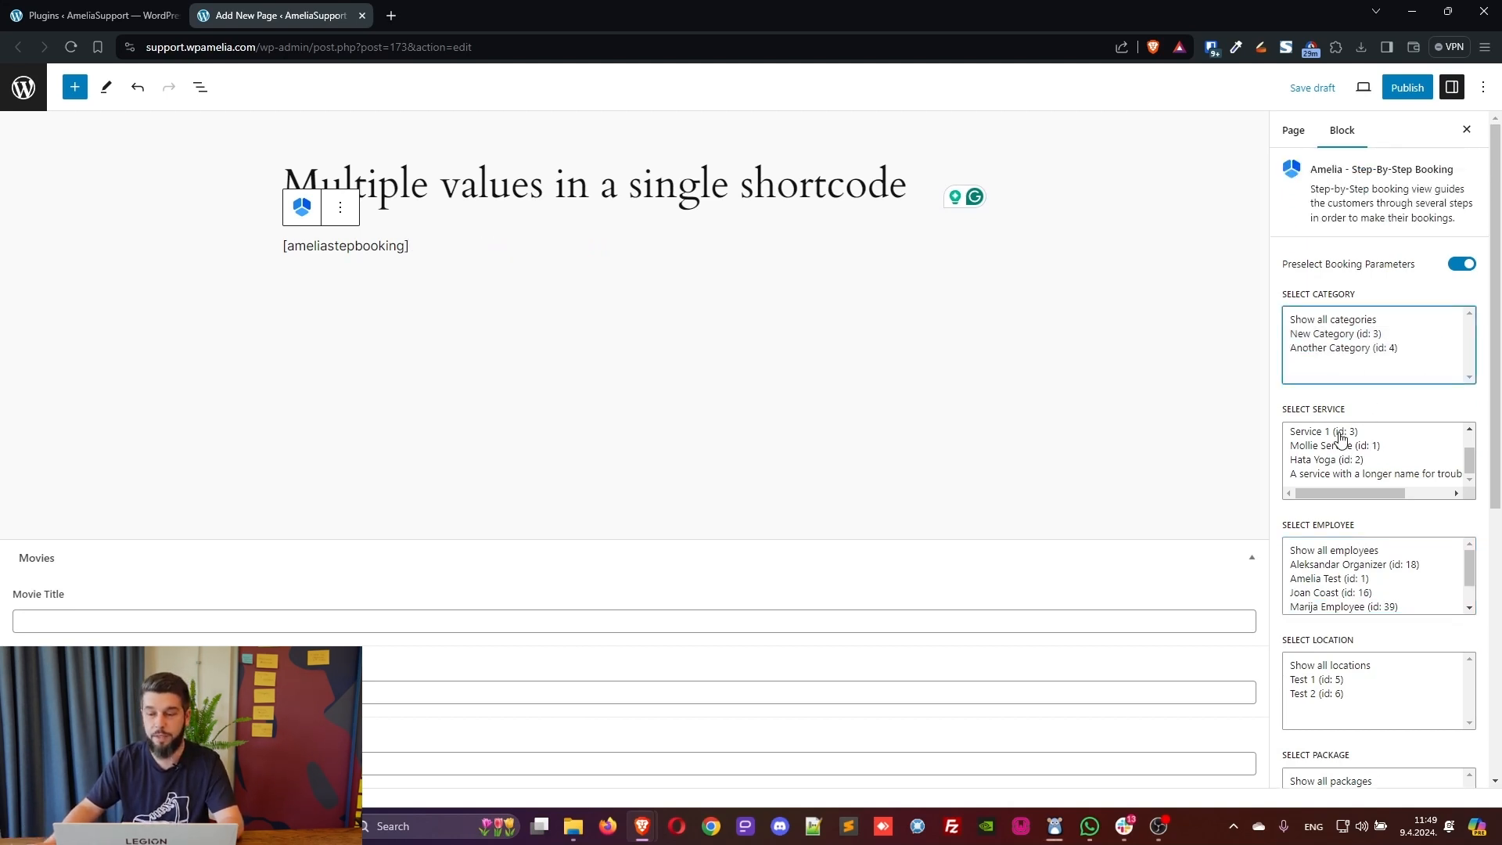
# Preselect Service 1 (id 3) and Hata Yoga (id 2), giving service=3,2
pyautogui.click(1326, 431)
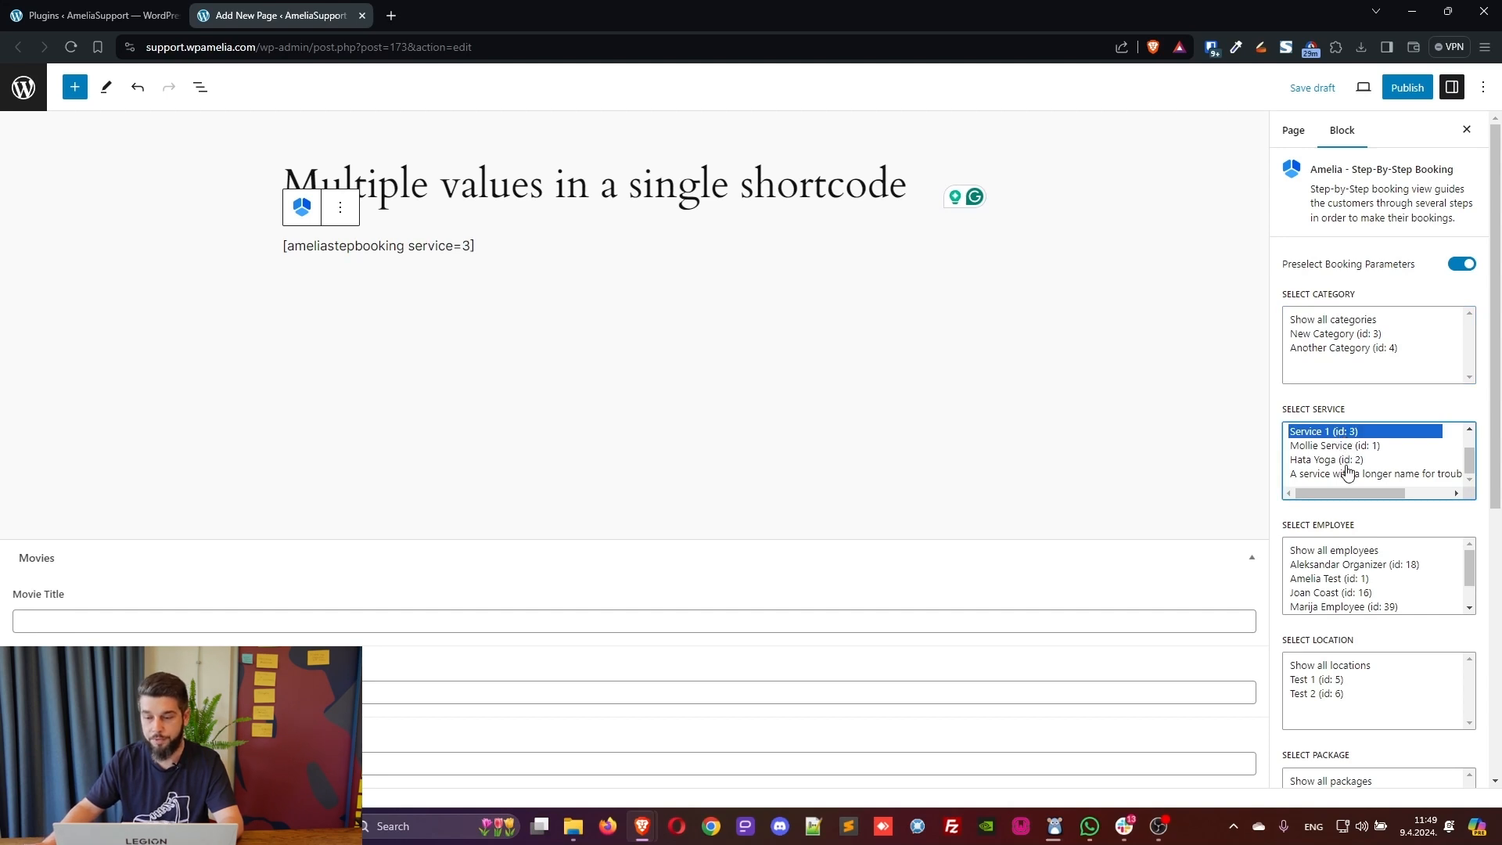
pyautogui.click(1327, 460)
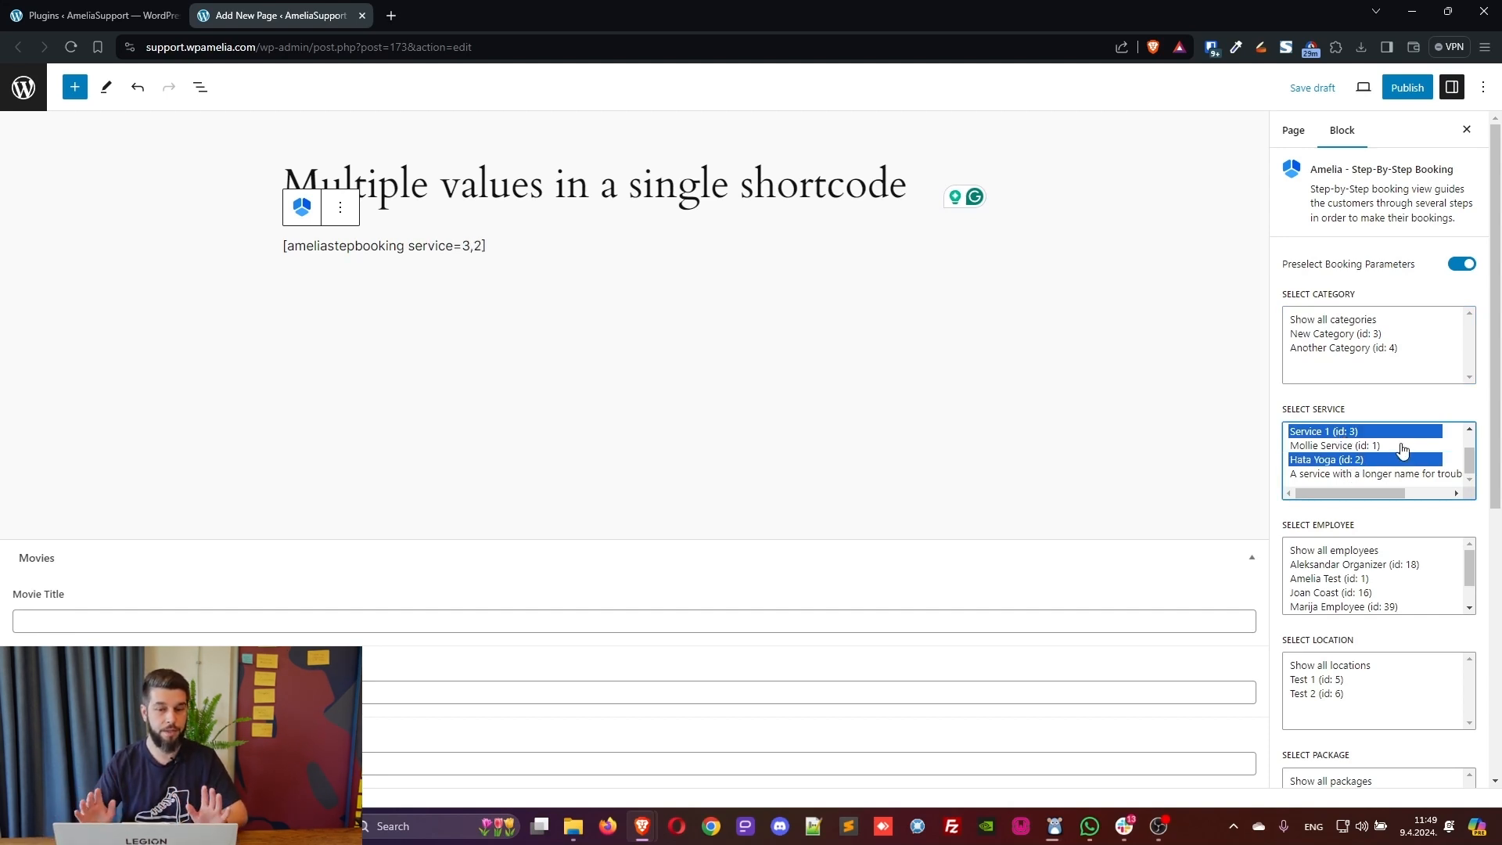
pyautogui.moveTo(1407, 87)
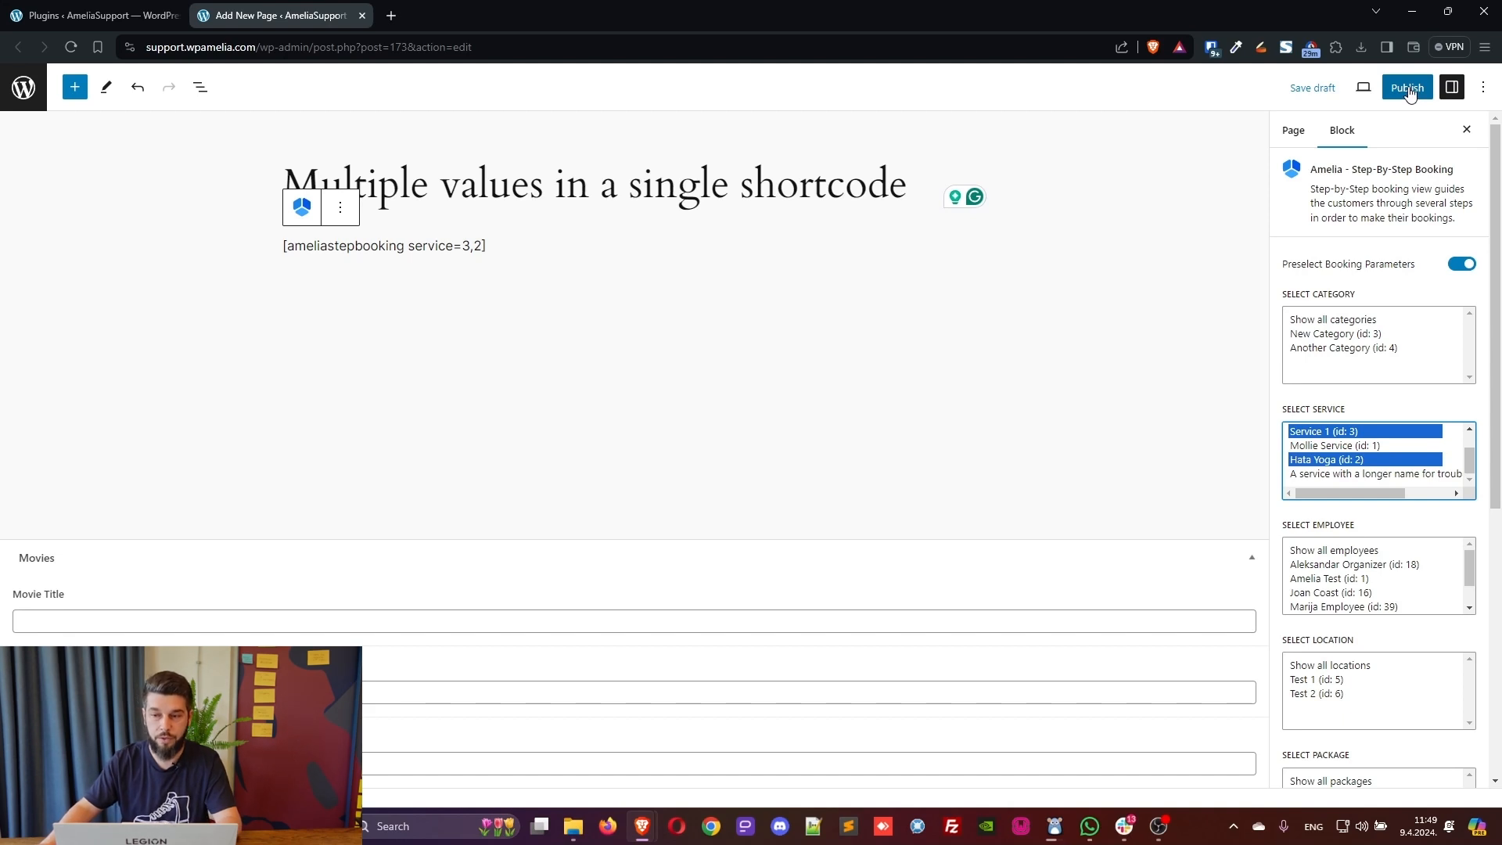
# Publish the page 'Multiple values in a single shortcode' and view it on the site
pyautogui.click(1407, 88)
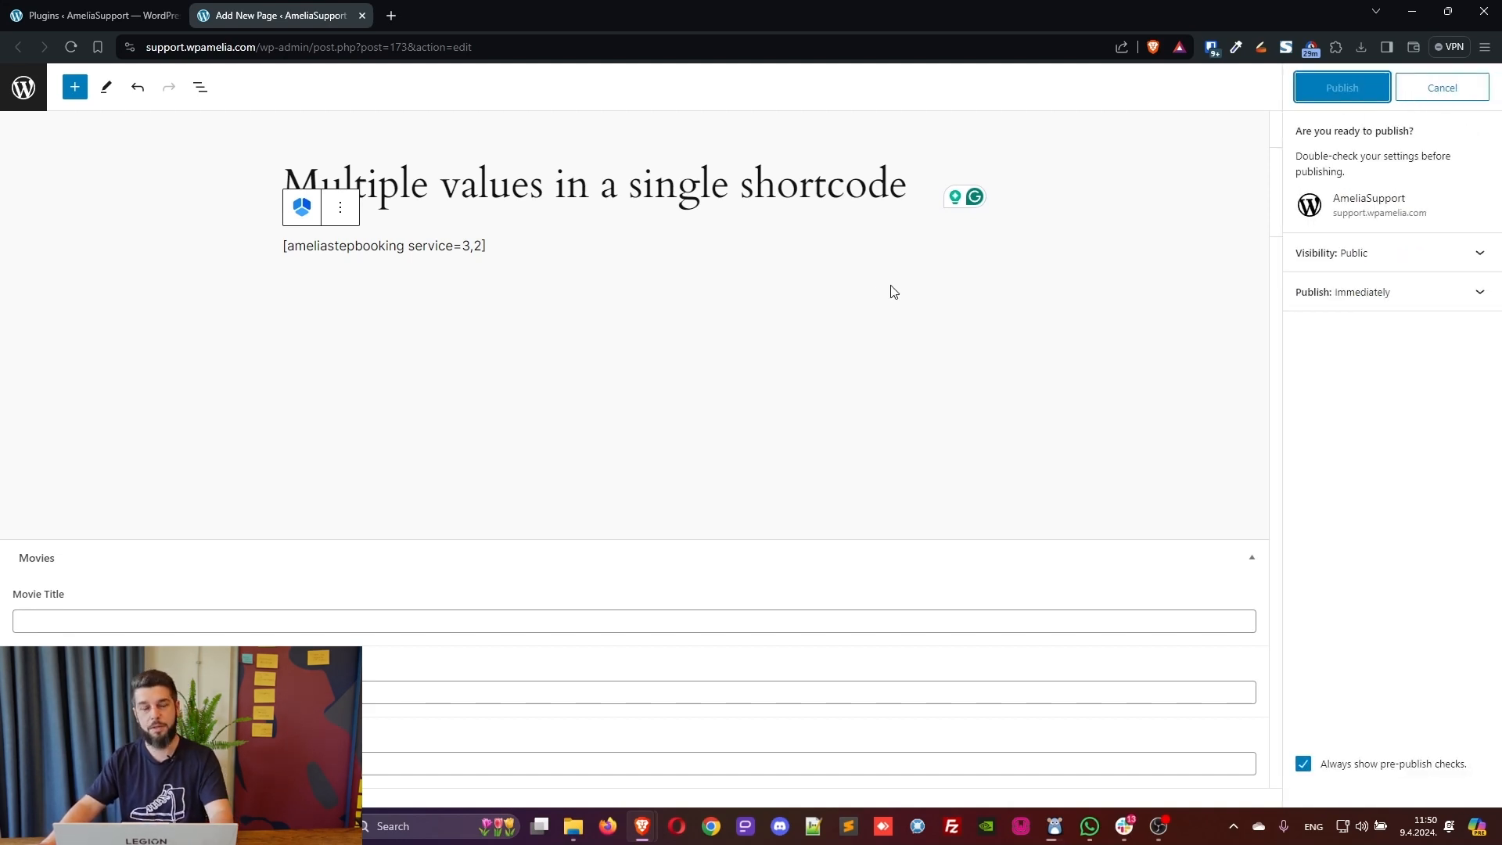
pyautogui.moveTo(786, 288)
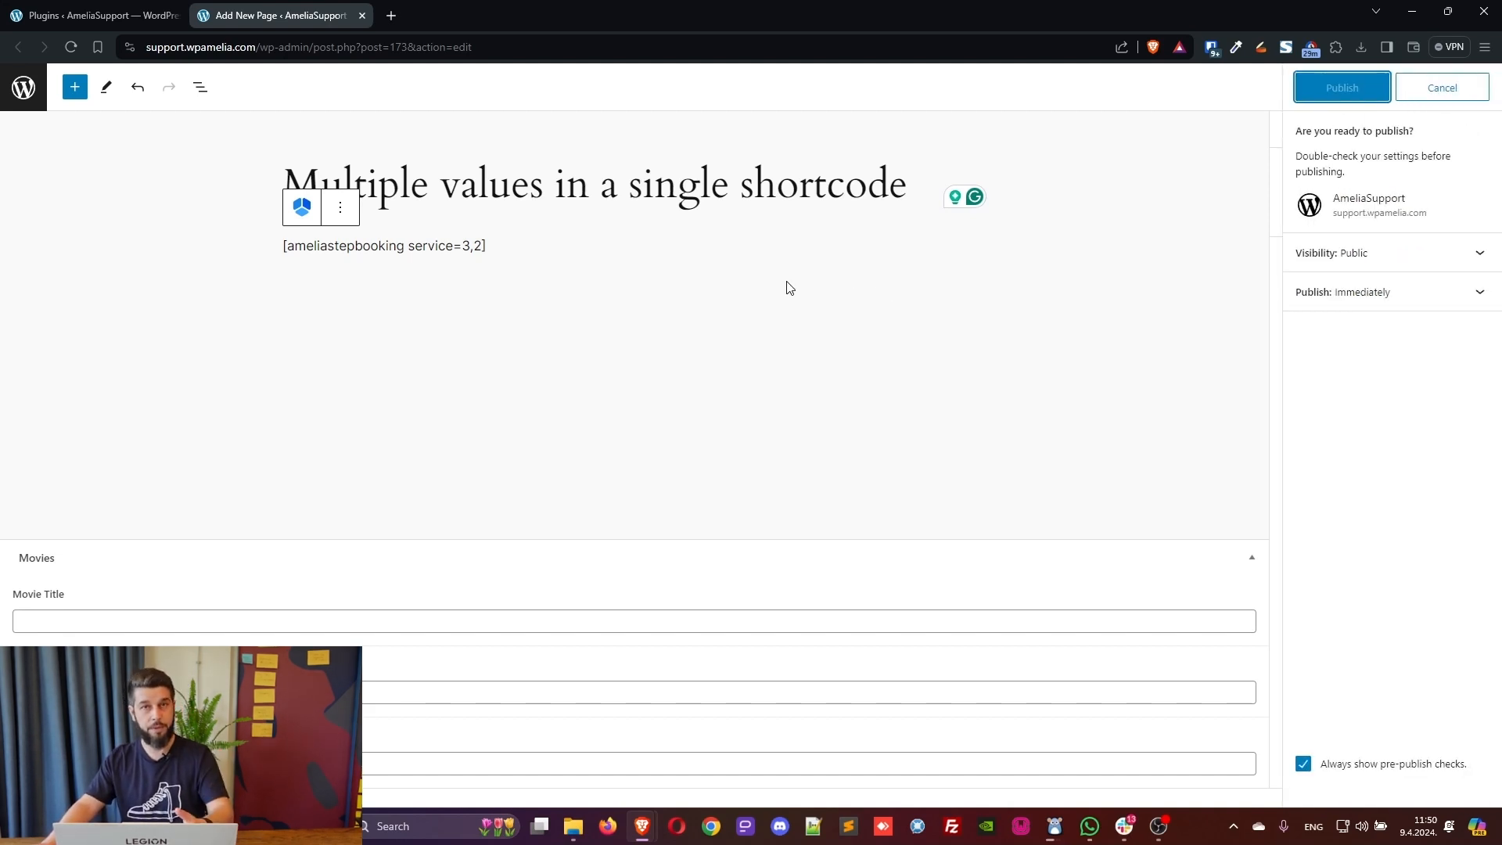
pyautogui.click(1341, 88)
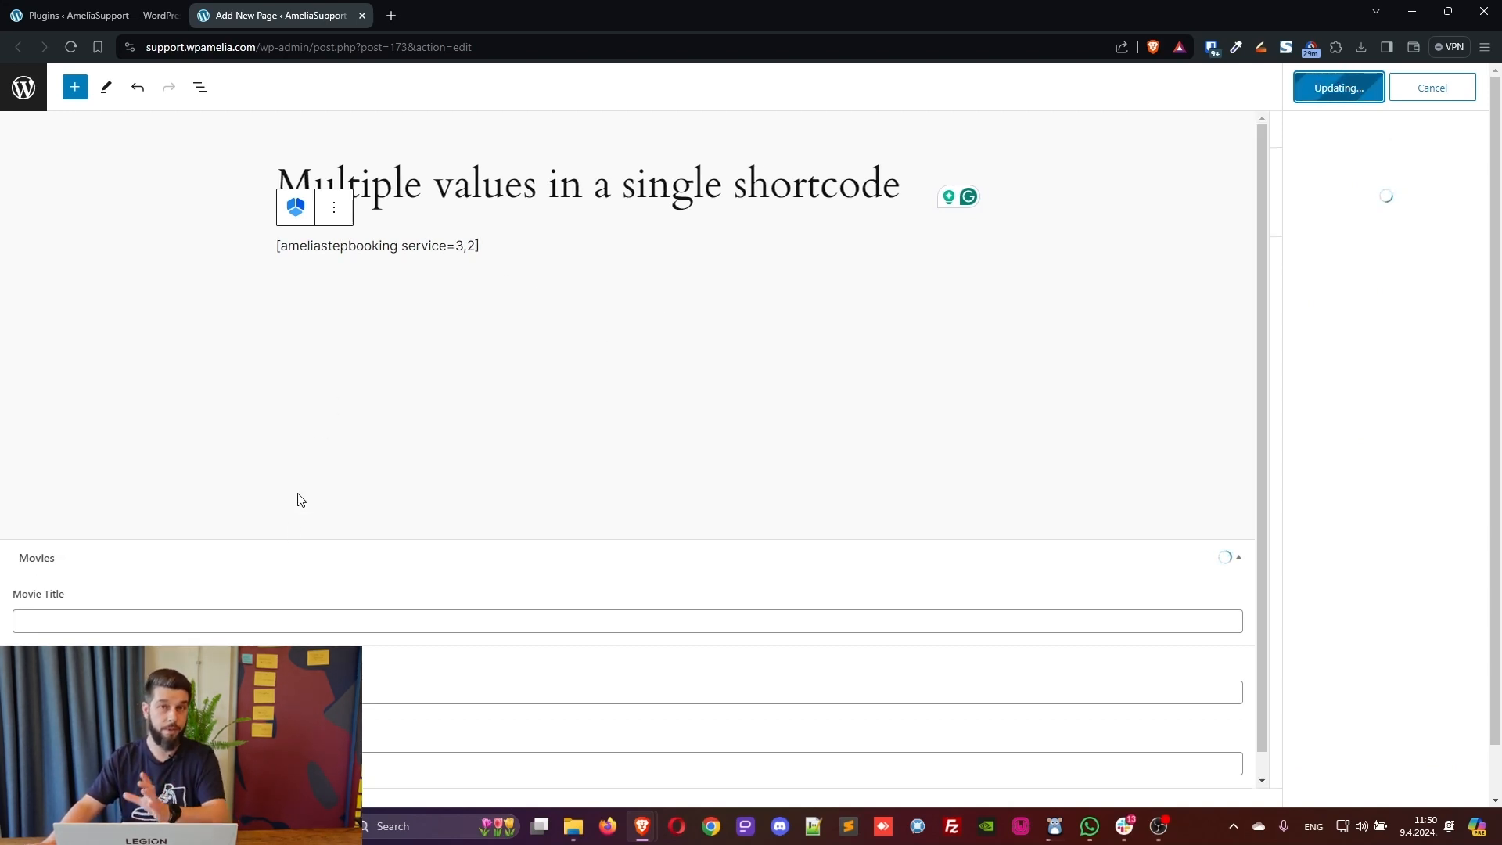
pyautogui.click(1338, 87)
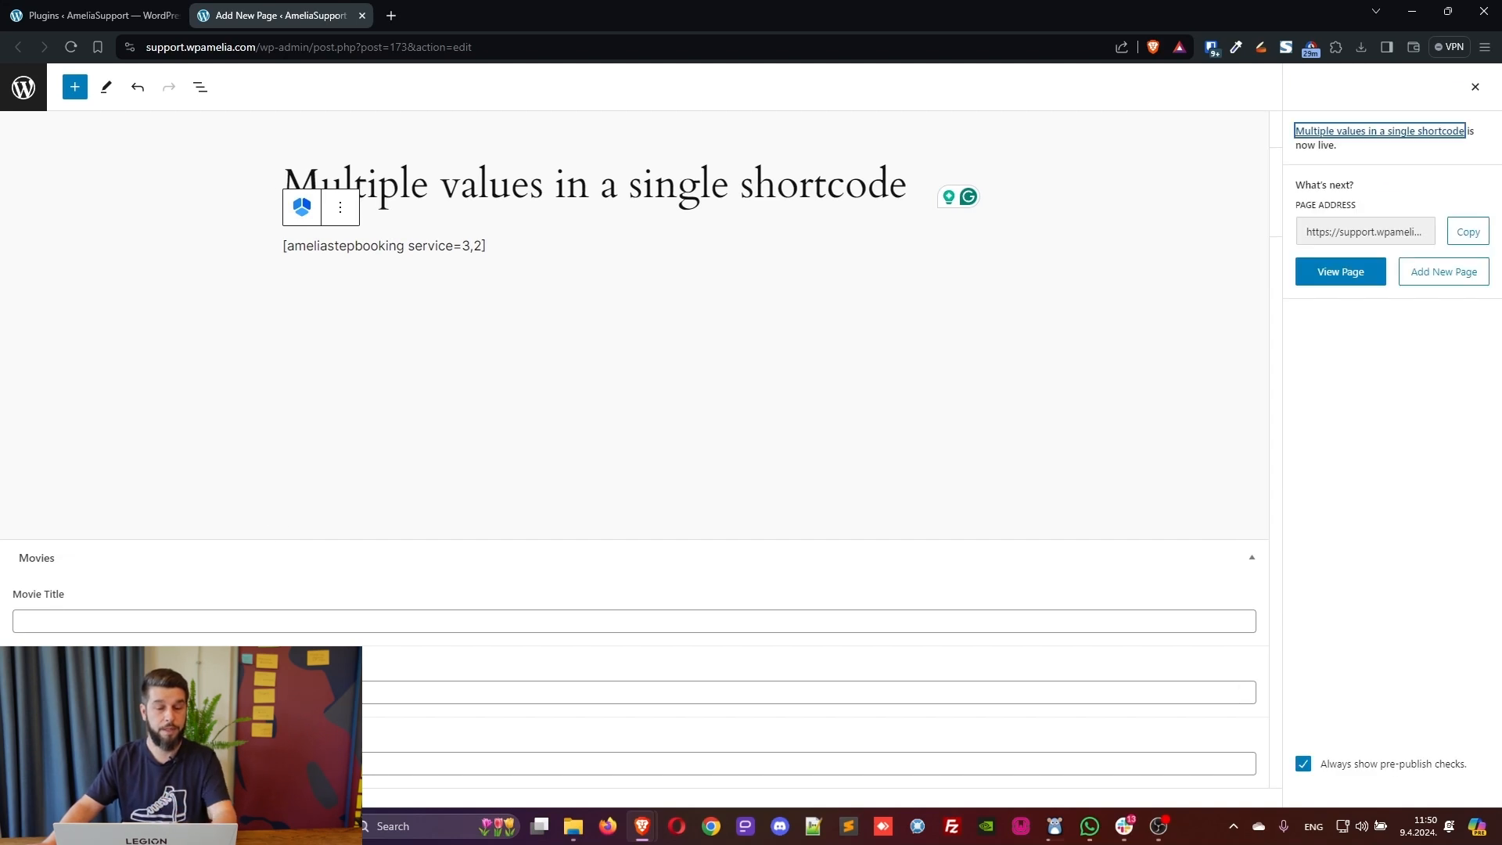
pyautogui.click(1339, 271)
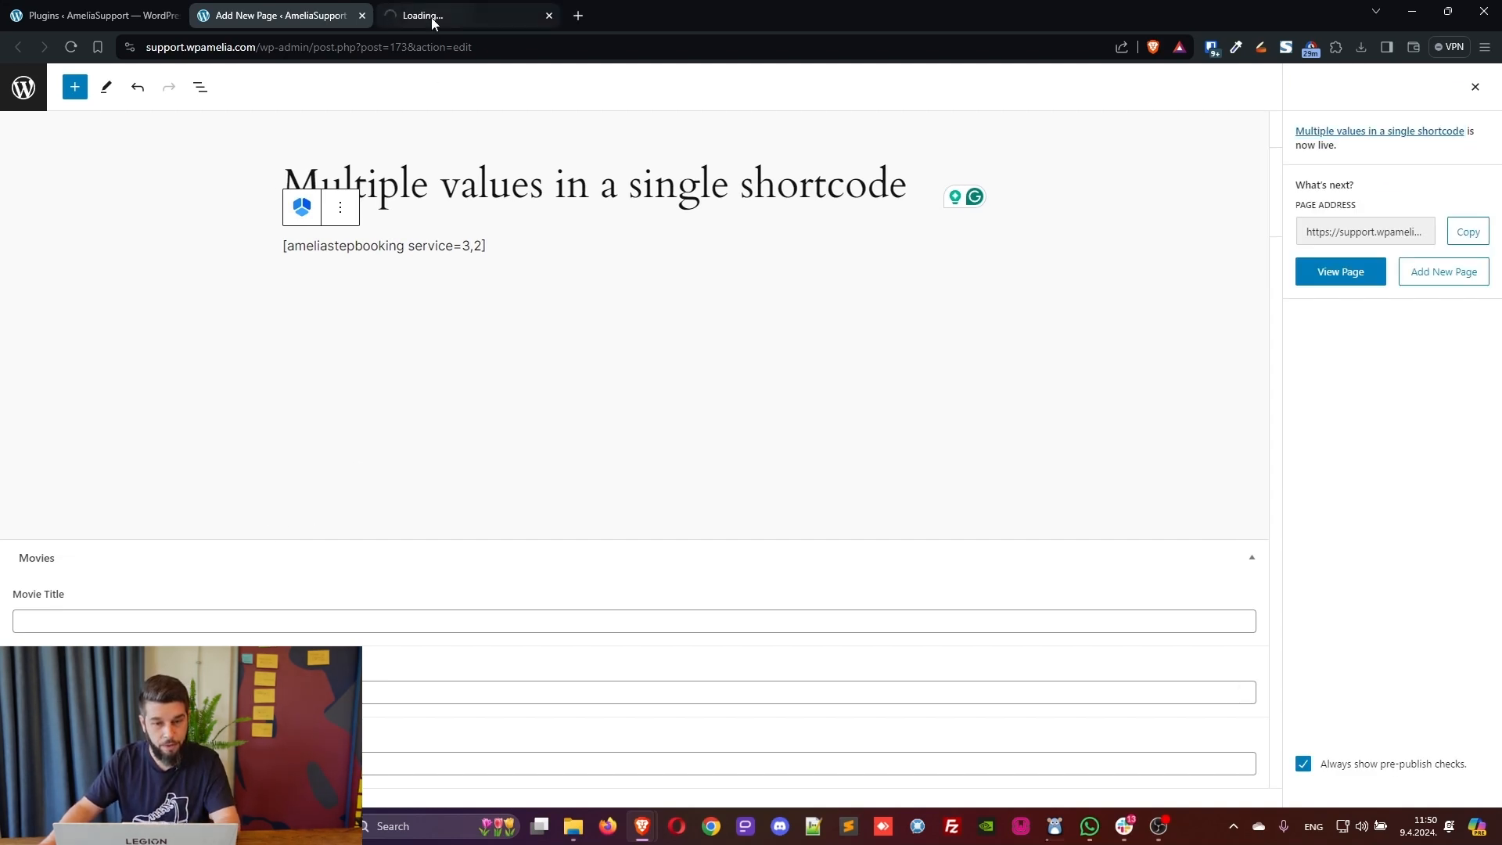
# Go to the front-end Amelia Booking page showing the step-by-step form at Service Selection
pyautogui.click(1338, 270)
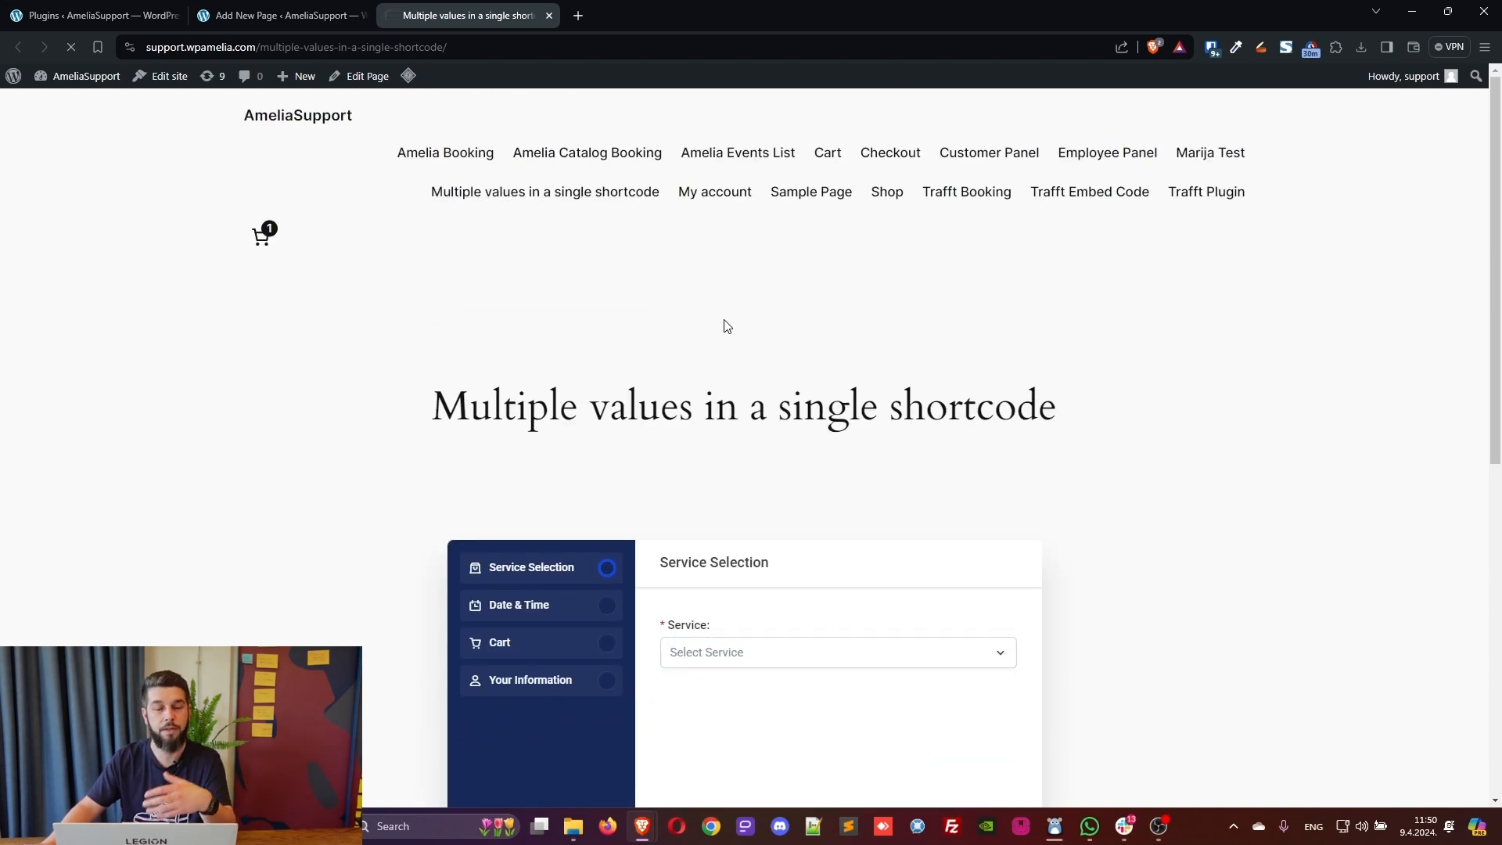
pyautogui.click(445, 152)
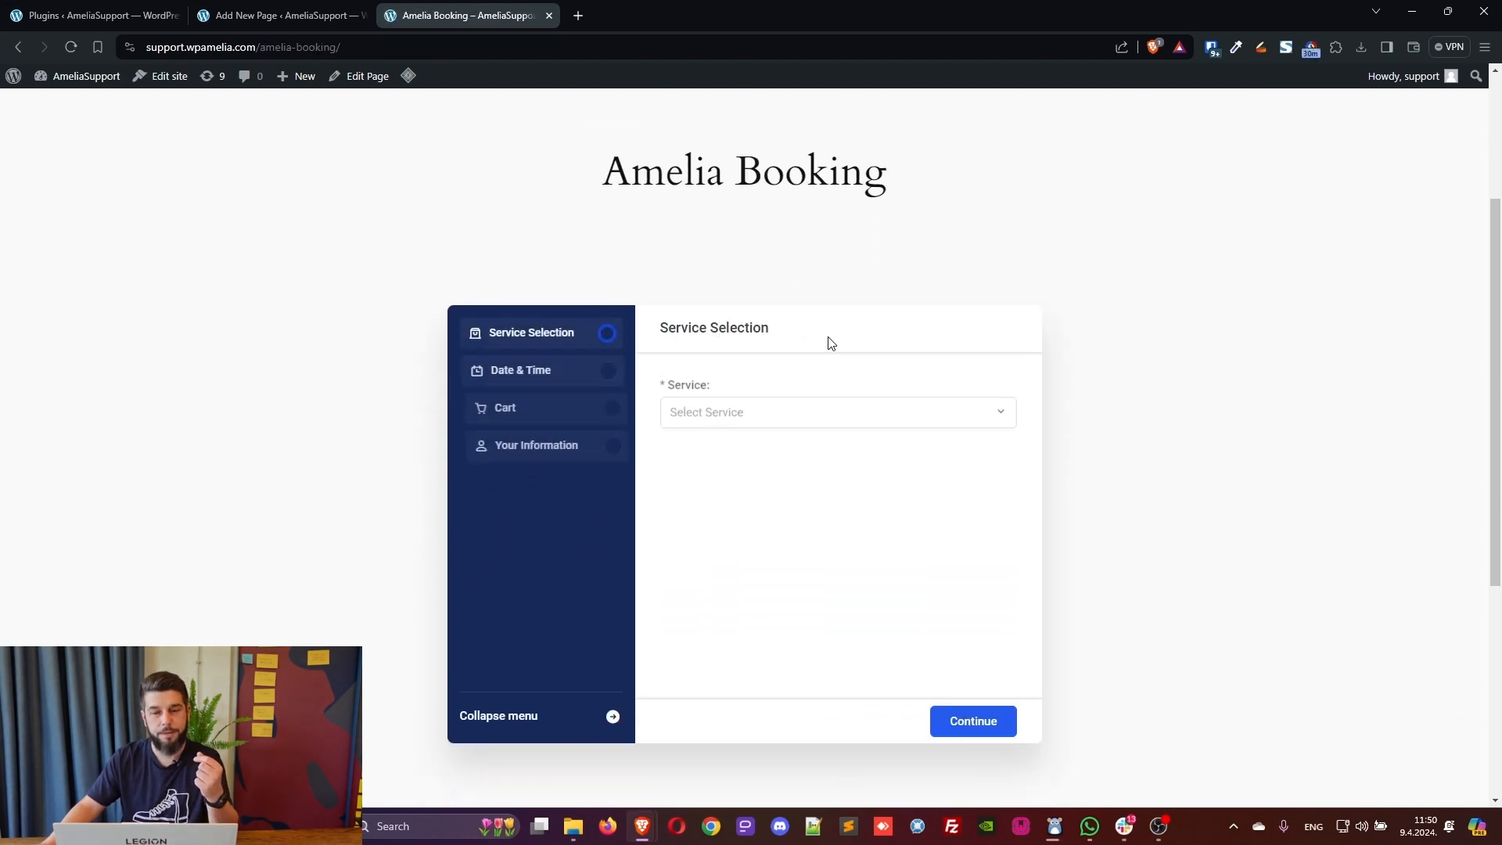
# Browse the Service dropdown: Another Category, then back to New Category's four services
pyautogui.click(834, 412)
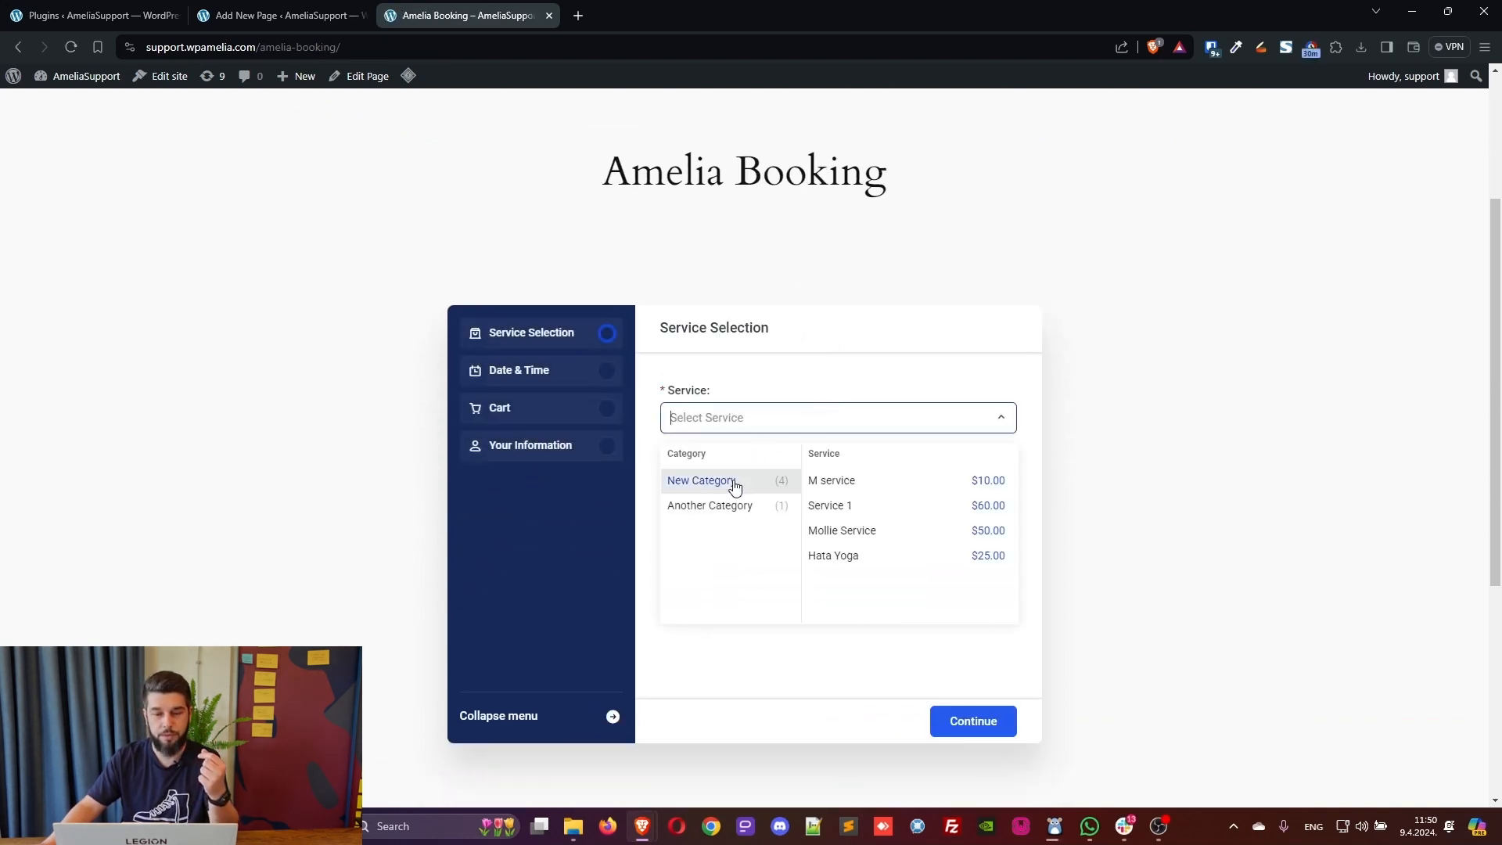
pyautogui.click(710, 506)
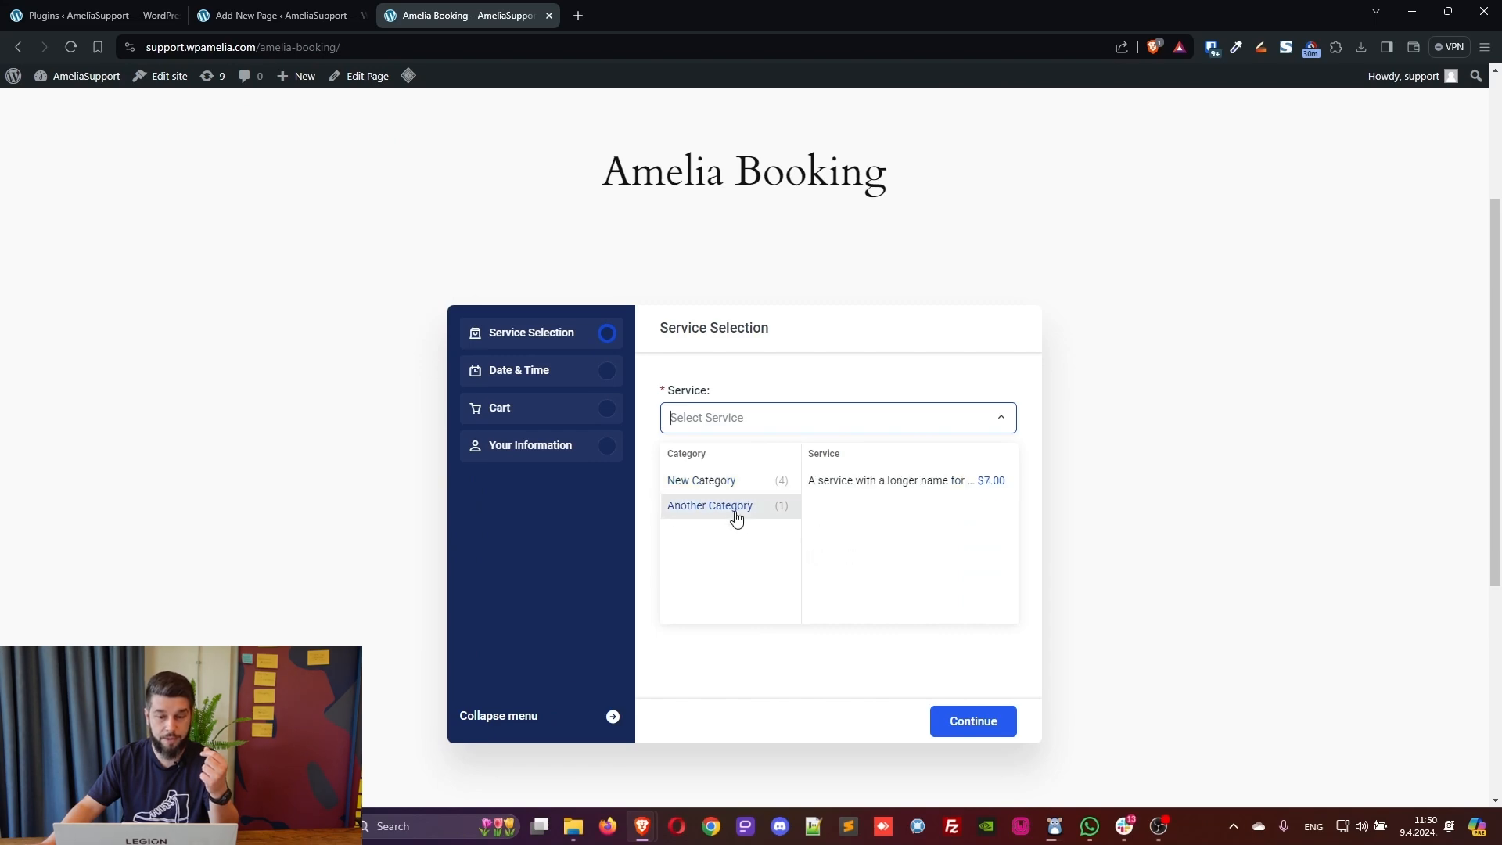
pyautogui.click(701, 480)
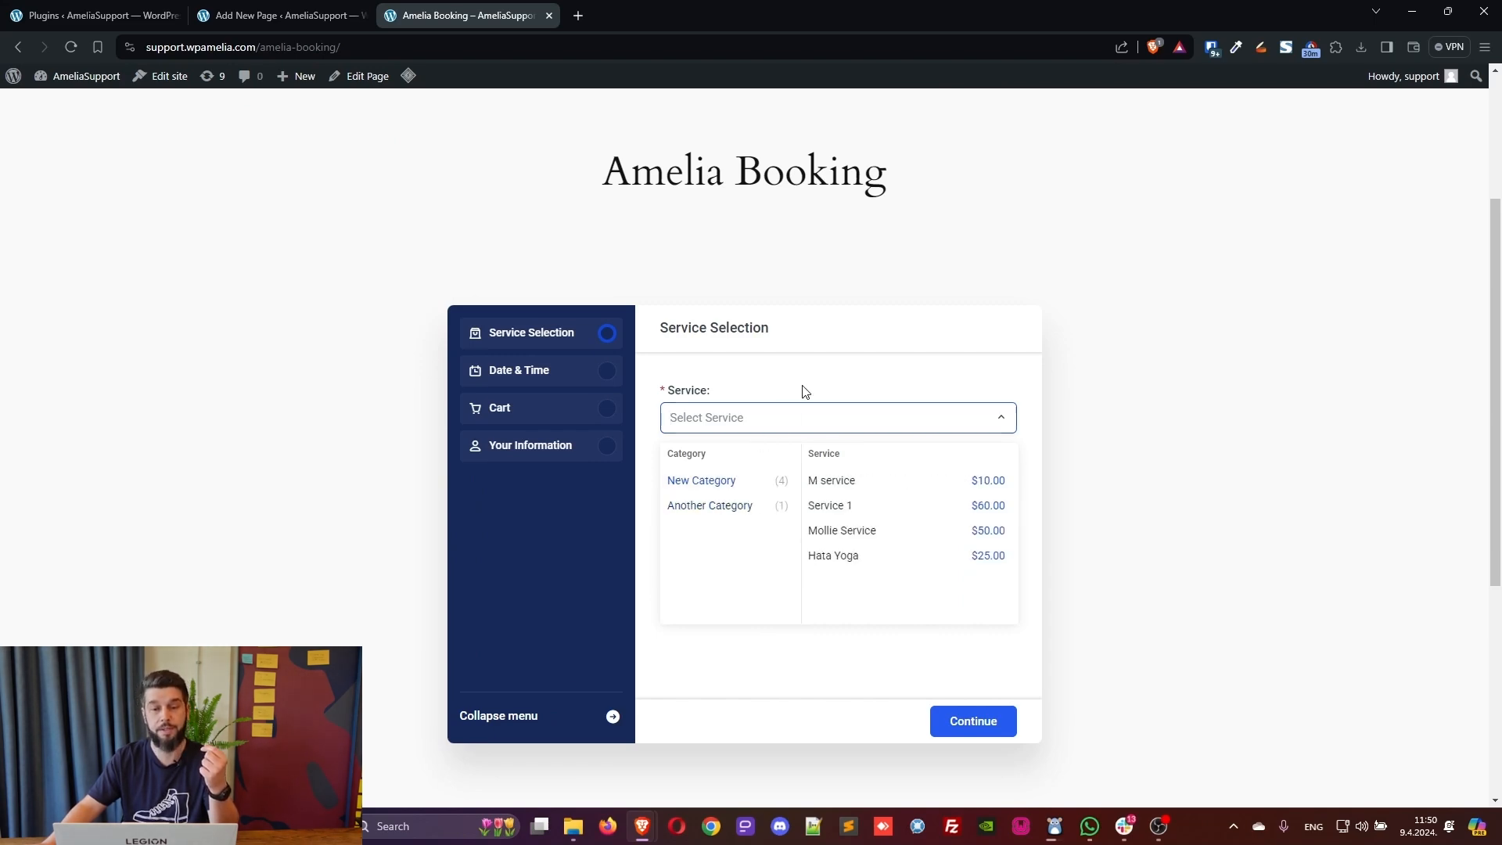